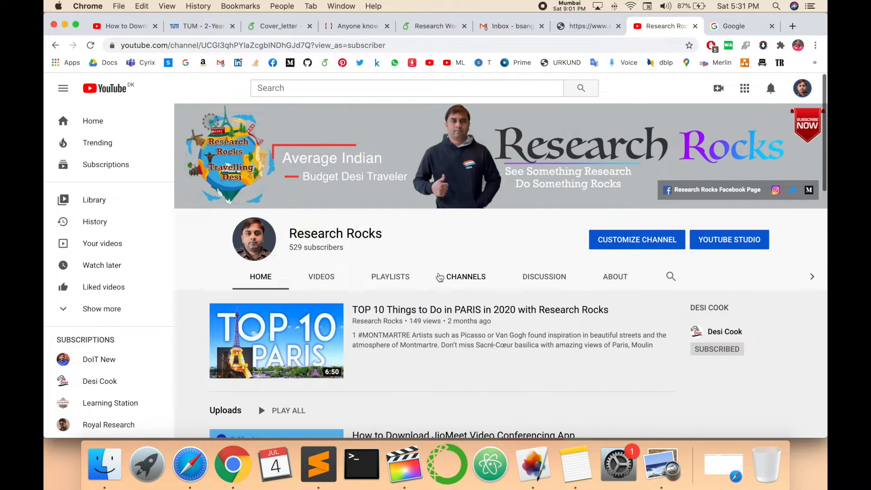
Step: Search Google for 'mathpix tool' to bring up the Mathpix Snip results
left_click(741, 25)
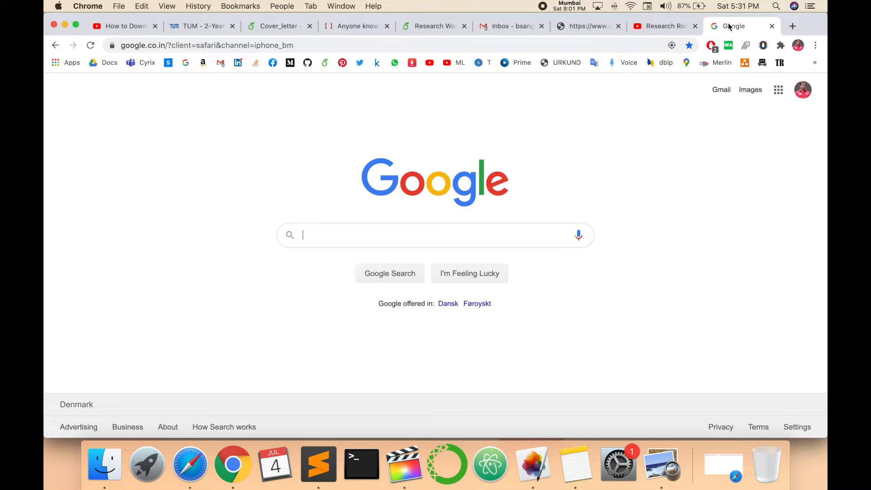
type("mathpix tool")
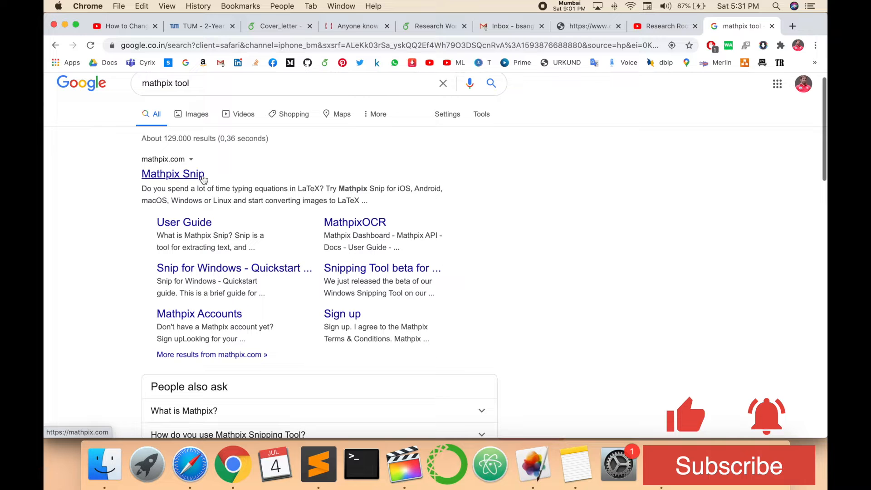
Step: Open the Mathpix Snip homepage from the results and browse its Equation to LaTeX overview
left_click(172, 175)
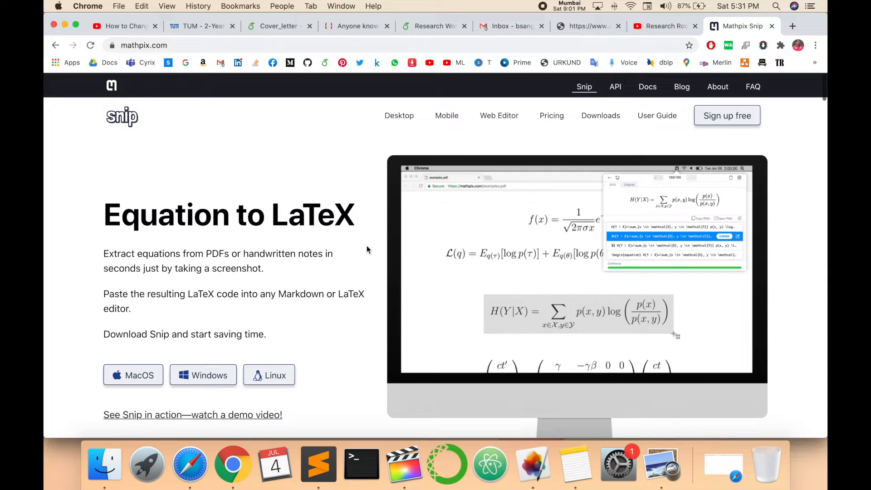
scroll("down", 3)
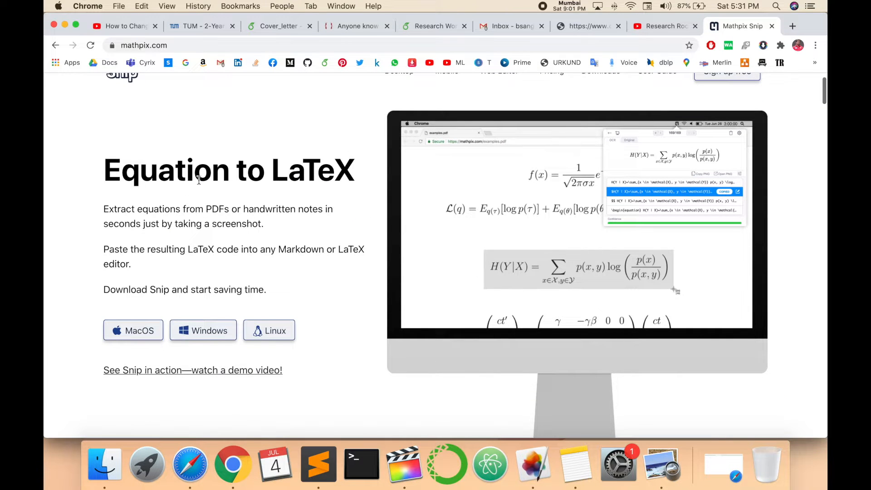
mouse_move(224, 259)
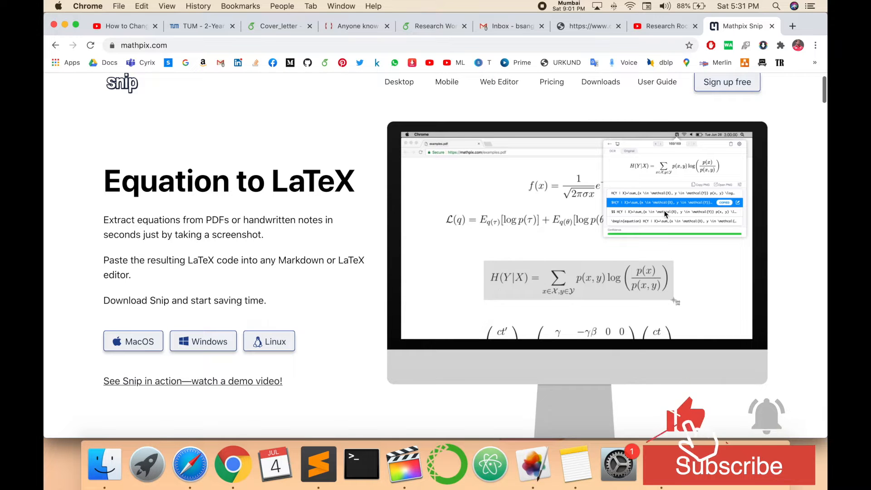
scroll("down", 3)
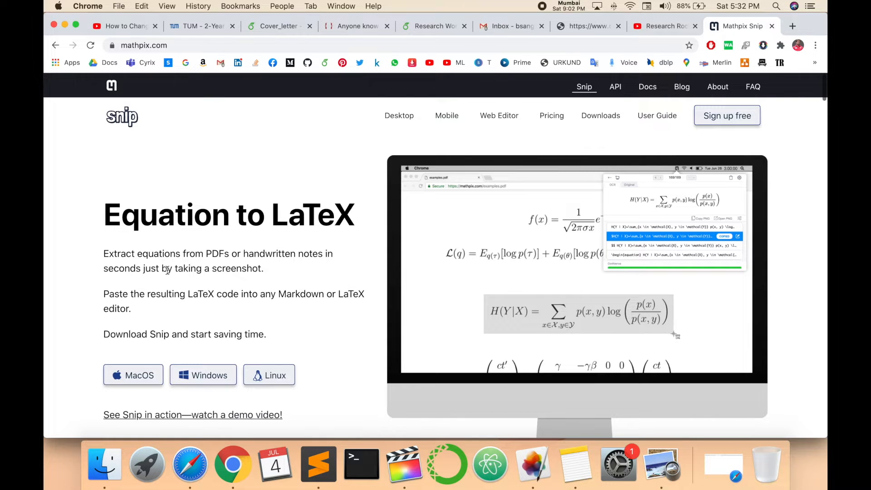
mouse_move(133, 375)
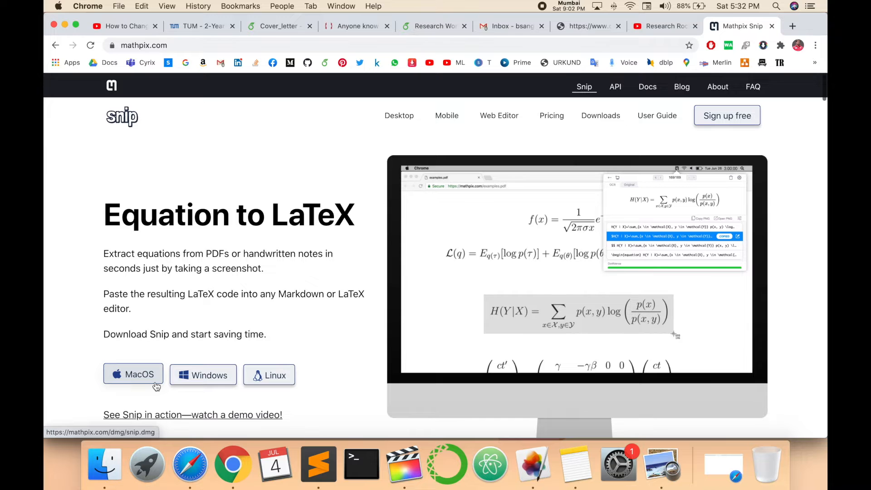
Step: Download the macOS Snip build, copy it into Applications replacing the old copy, and launch it
left_click(132, 375)
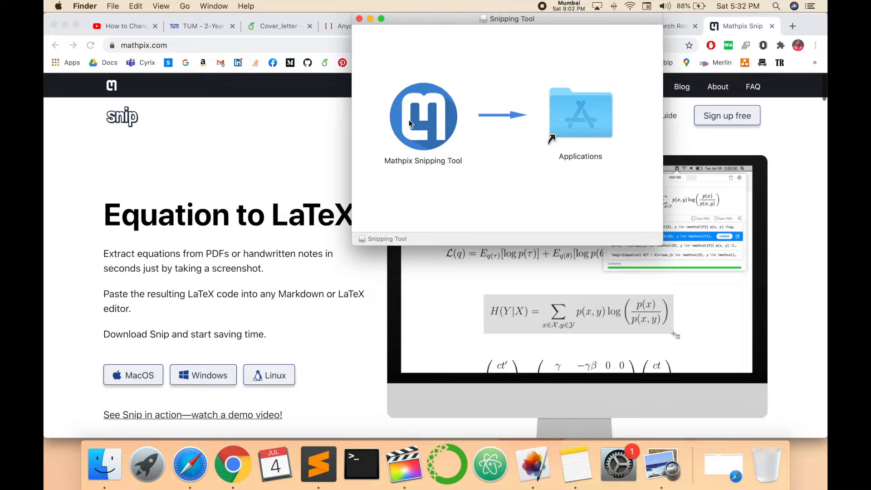
left_click_drag(424, 117, 580, 114)
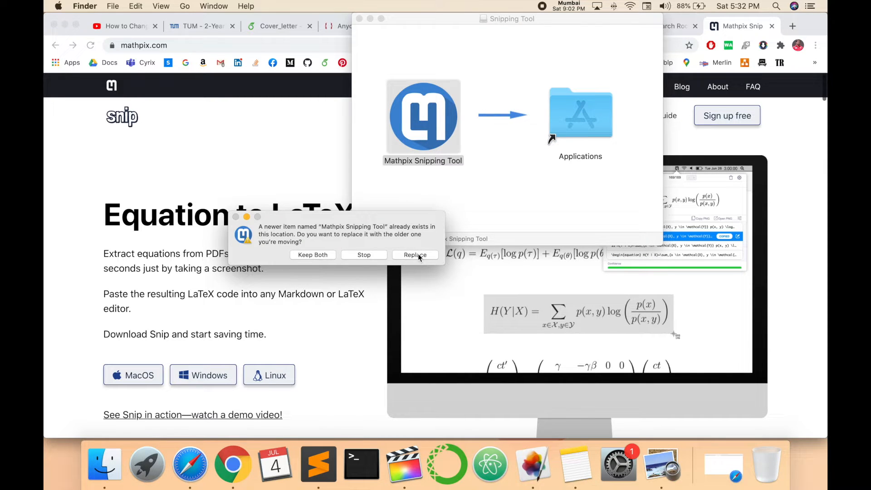
left_click(415, 254)
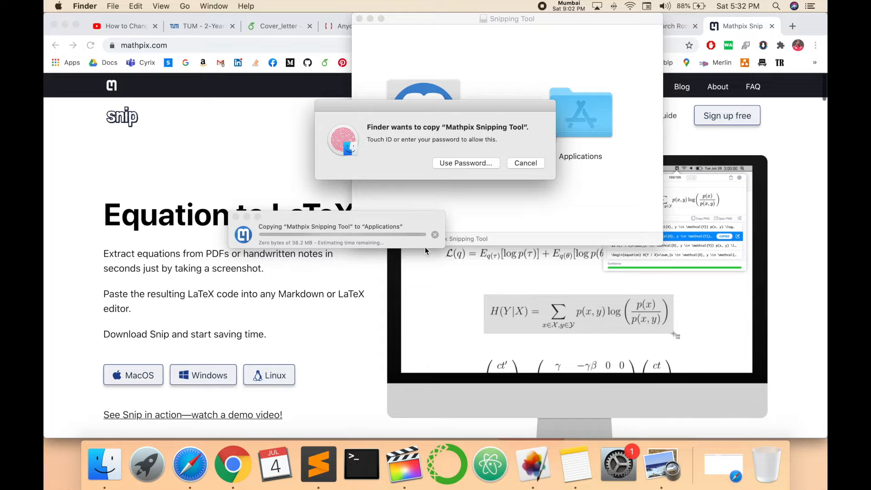
left_click(524, 162)
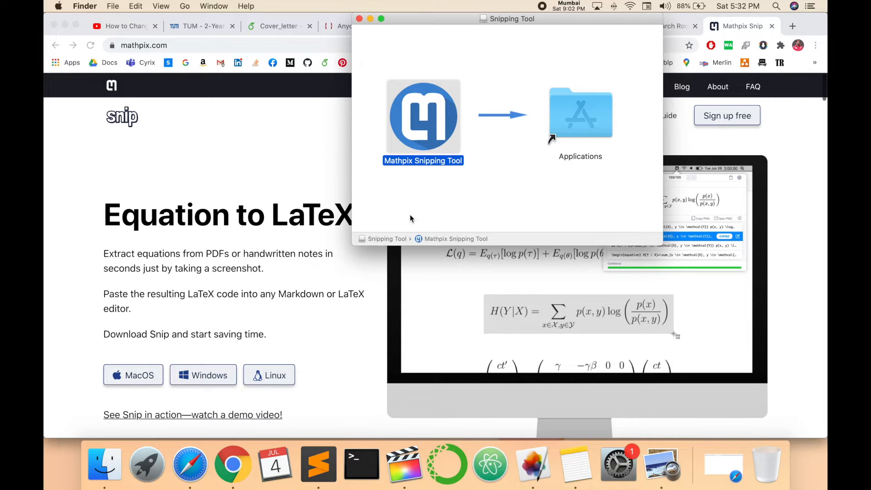
left_click(359, 18)
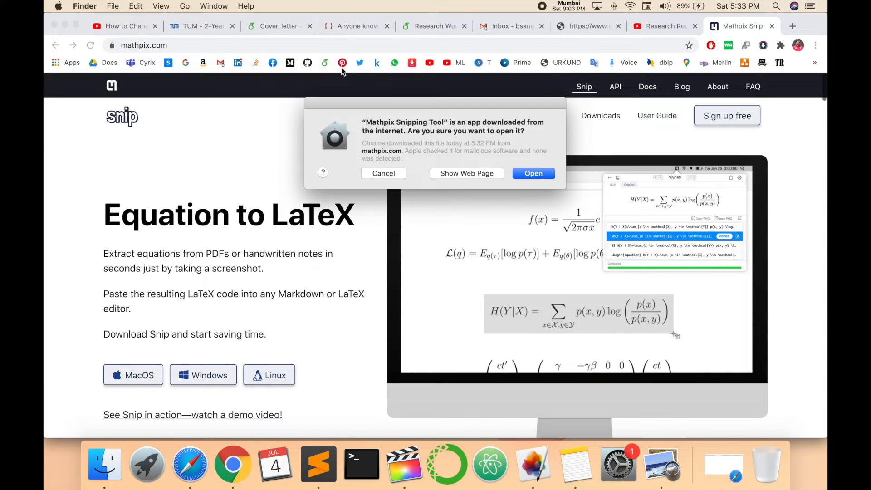
Step: Confirm opening the app, skip sign-up, and view the earlier kernel equation in the snip history
left_click(533, 173)
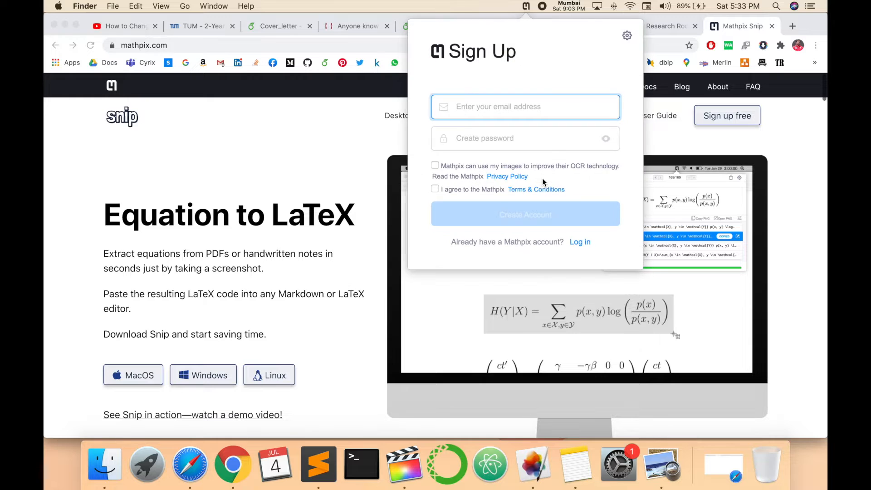
left_click(526, 106)
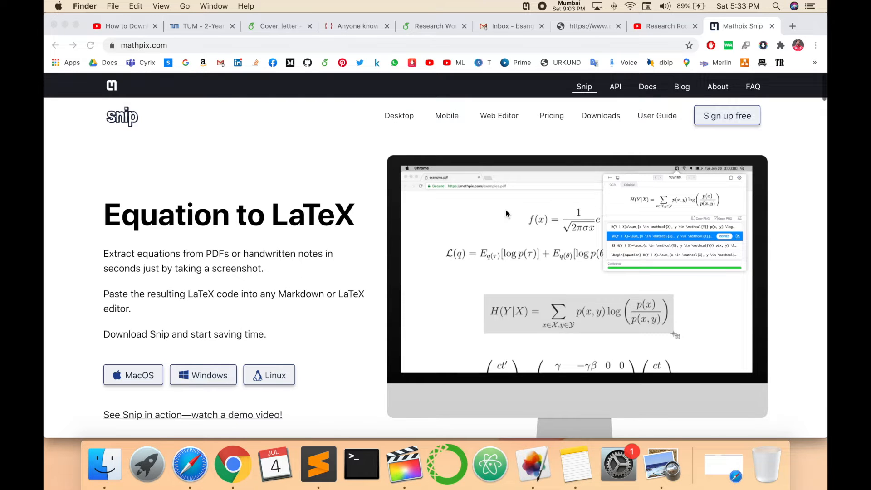
left_click(525, 6)
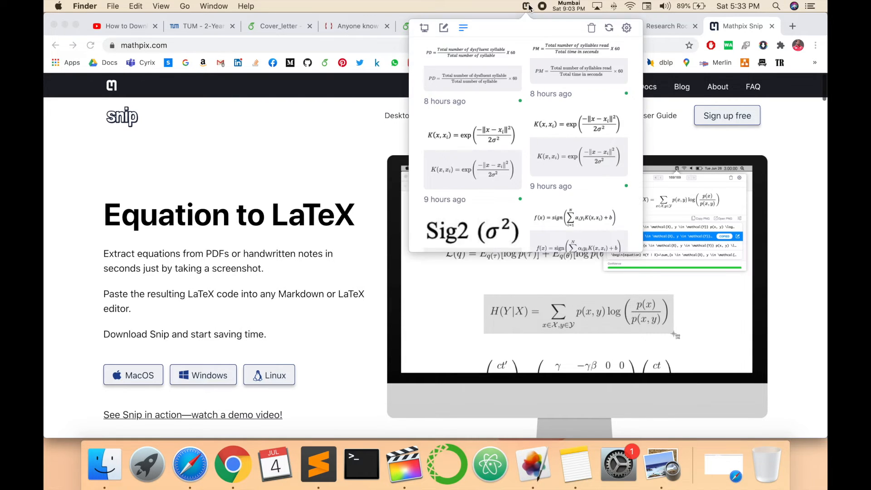
left_click(578, 139)
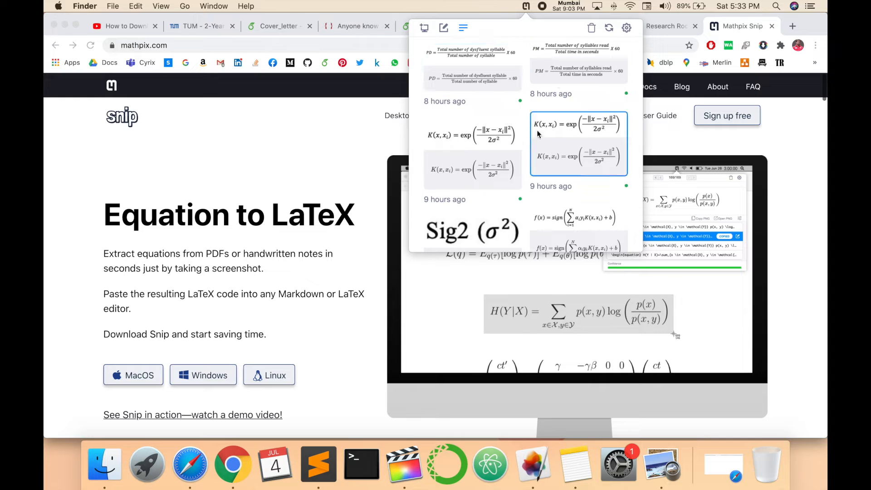
Step: Preview the manual editor in Markdown and LaTeX modes, then close the Snip panel
left_click(444, 28)
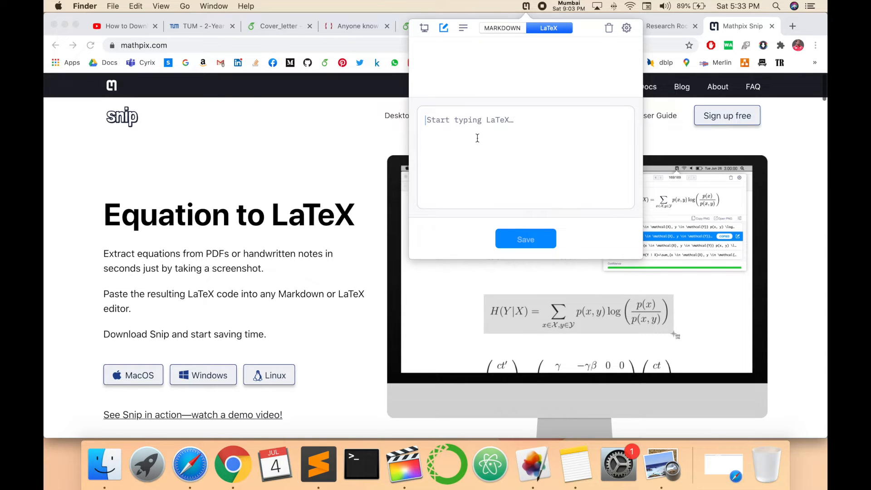
left_click(501, 28)
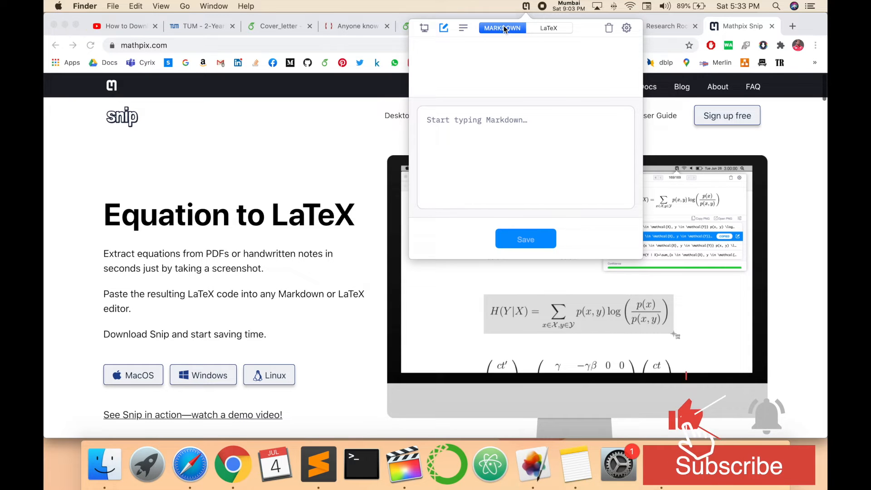
left_click(547, 28)
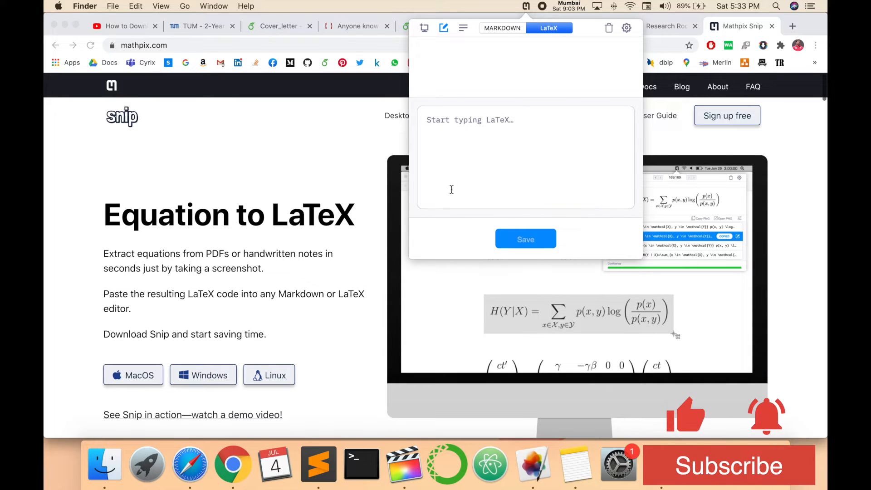
left_click(502, 28)
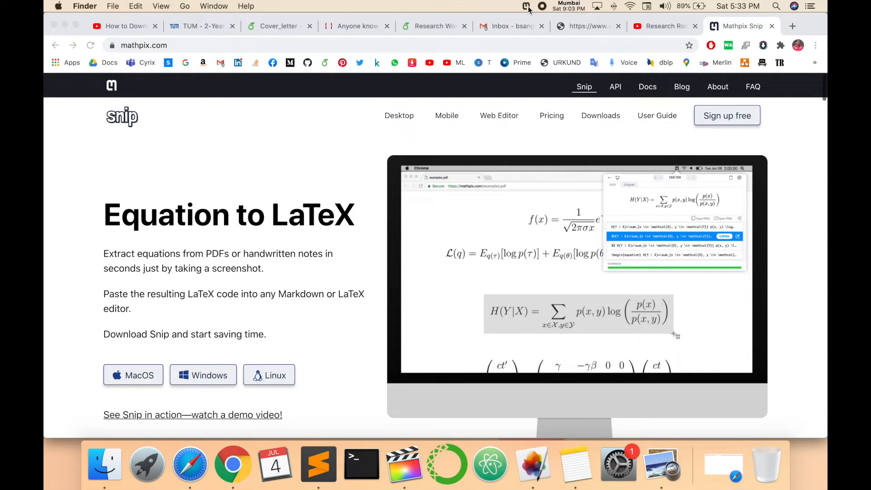
Step: Add an empty \begin{equation}...\end{equation} block after the first paragraph of Phd.tex
left_click(585, 26)
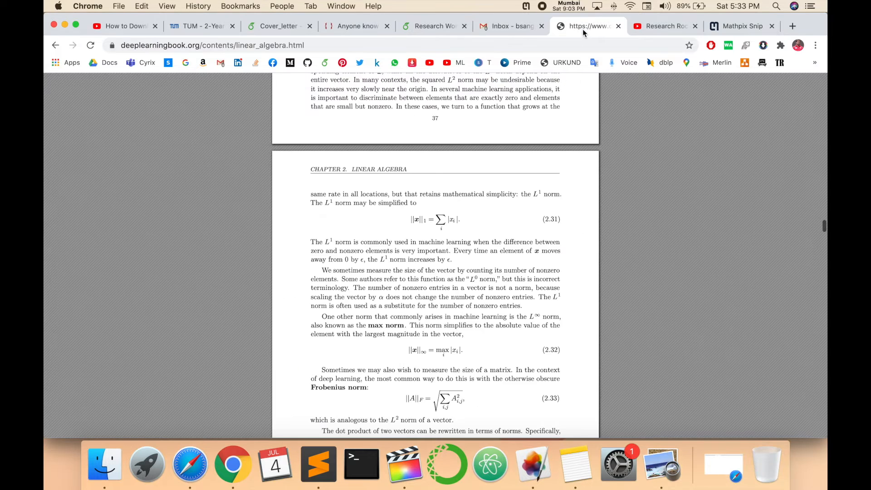
left_click(433, 26)
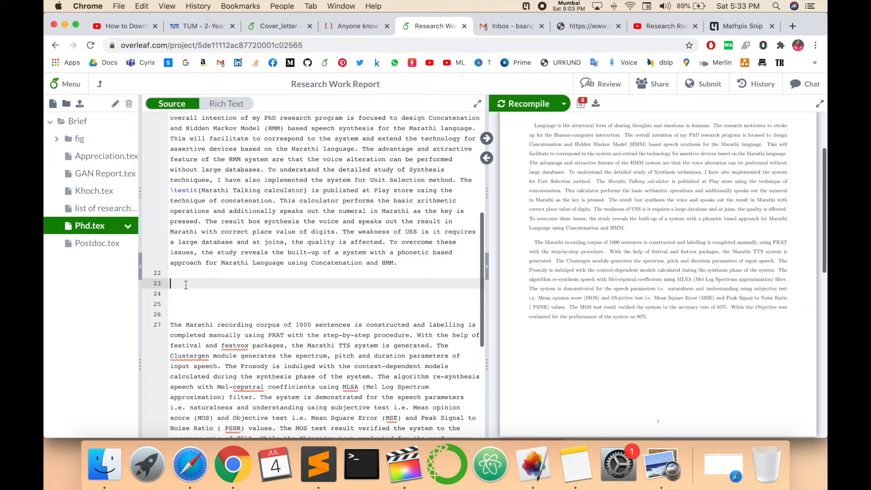
type("\\begin{equation")
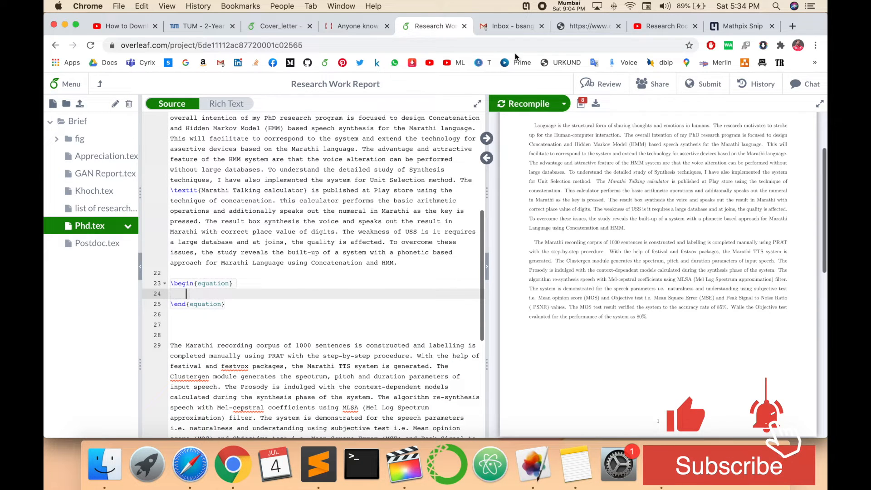
left_click(589, 26)
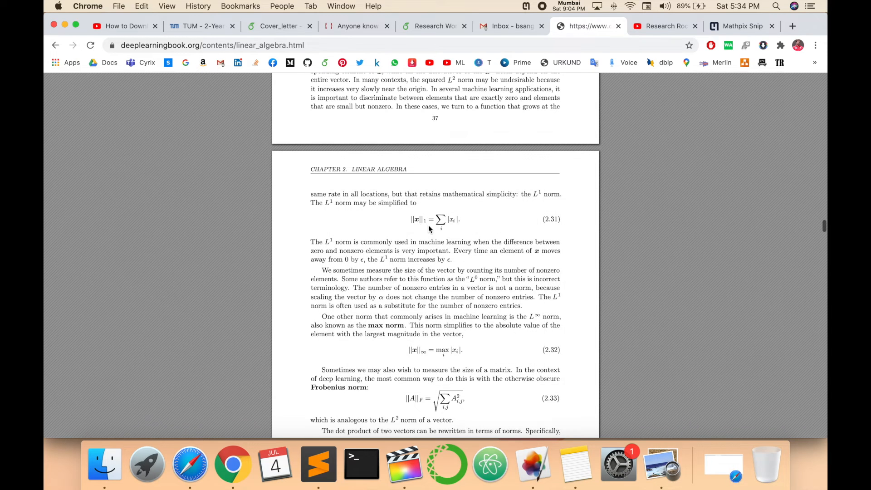
left_click(433, 26)
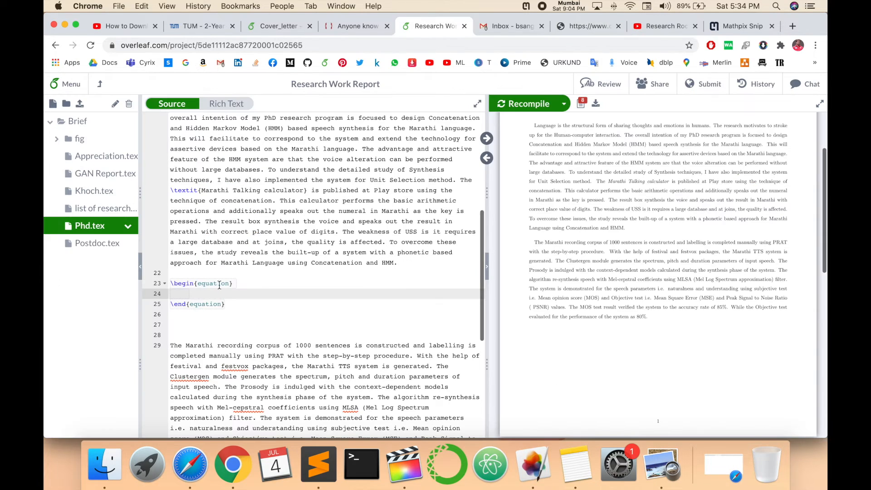
left_click(586, 25)
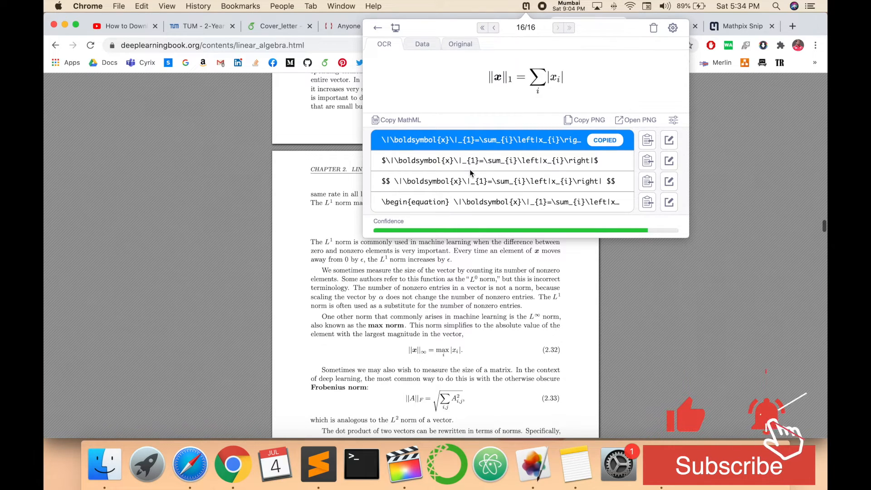
mouse_move(428, 143)
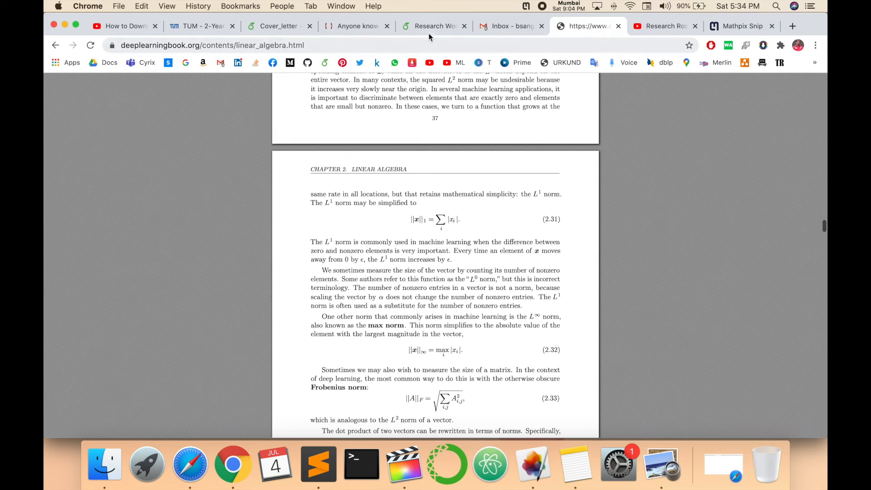
Step: Paste the snipped L1 norm LaTeX (eq. 2.31) into the equation and recompile to render equation (1)
left_click(434, 27)
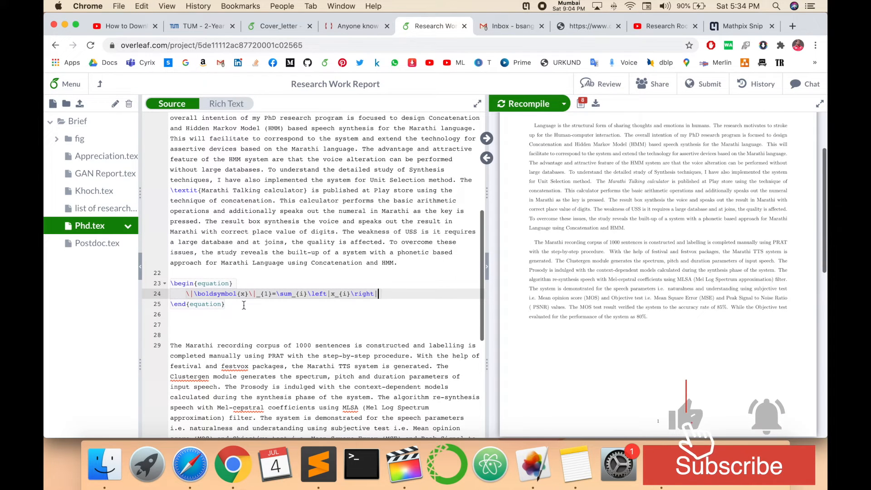
left_click(522, 103)
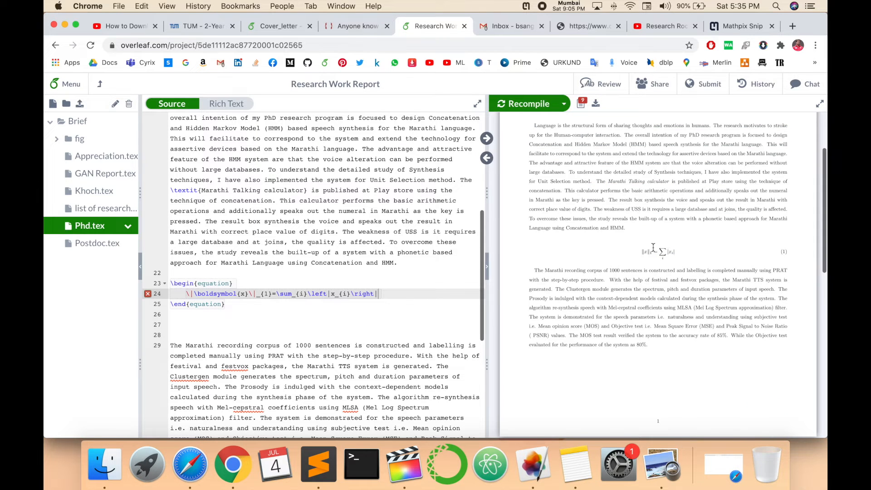
left_click(583, 25)
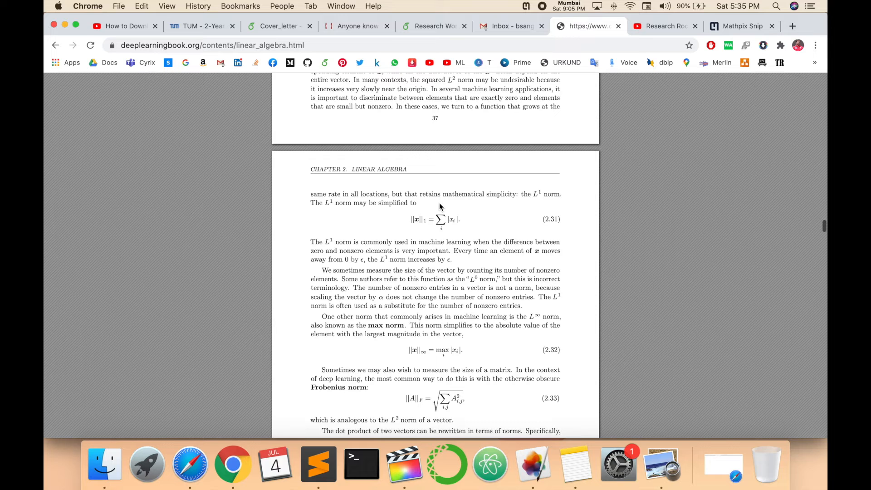
mouse_move(458, 80)
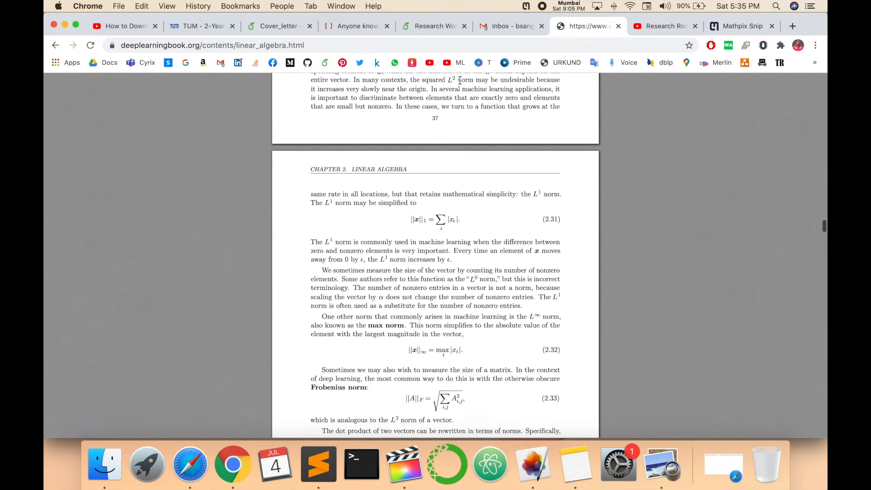
left_click(433, 25)
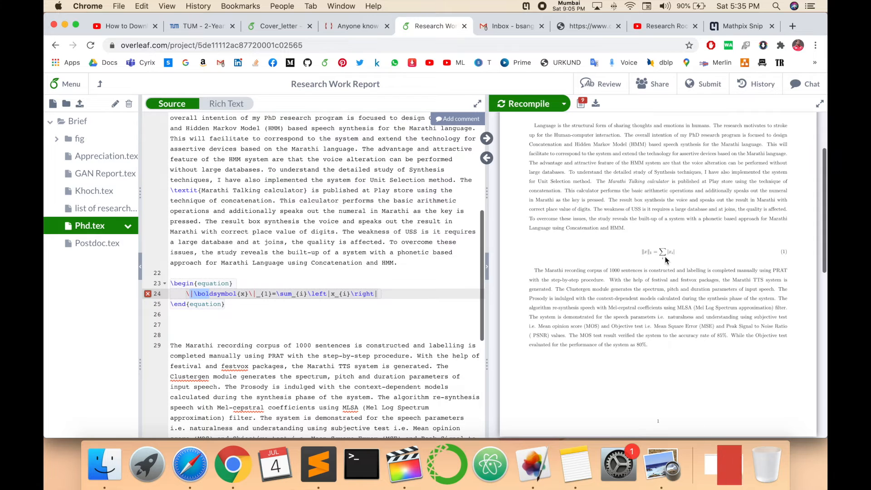
Step: Snip the Frobenius norm (eq. 2.33), paste its LaTeX into a second equation and render equation (2)
left_click(583, 26)
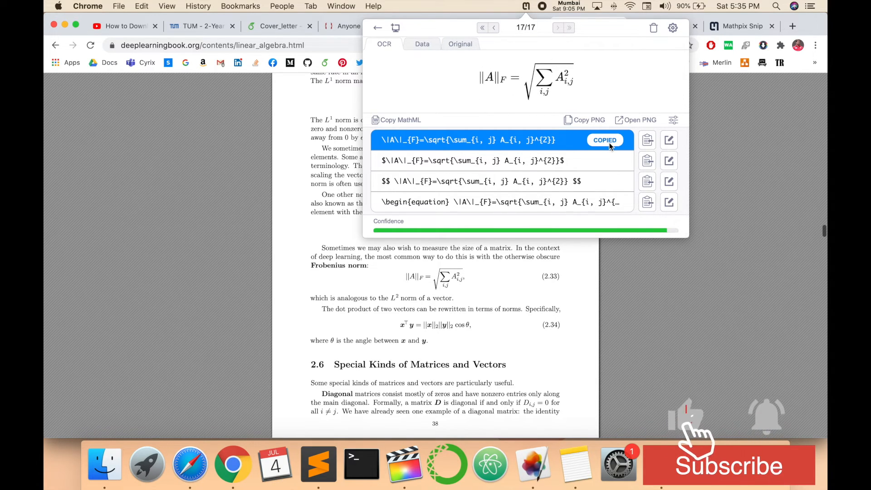
left_click(435, 26)
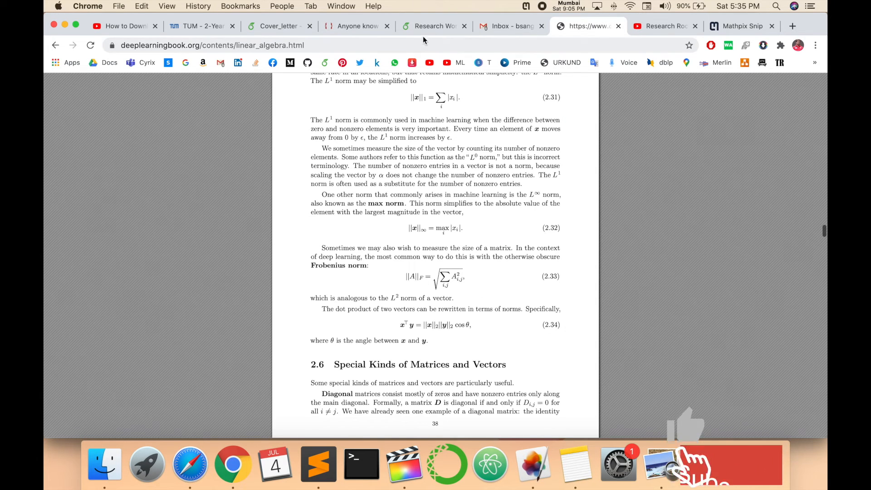
left_click(433, 25)
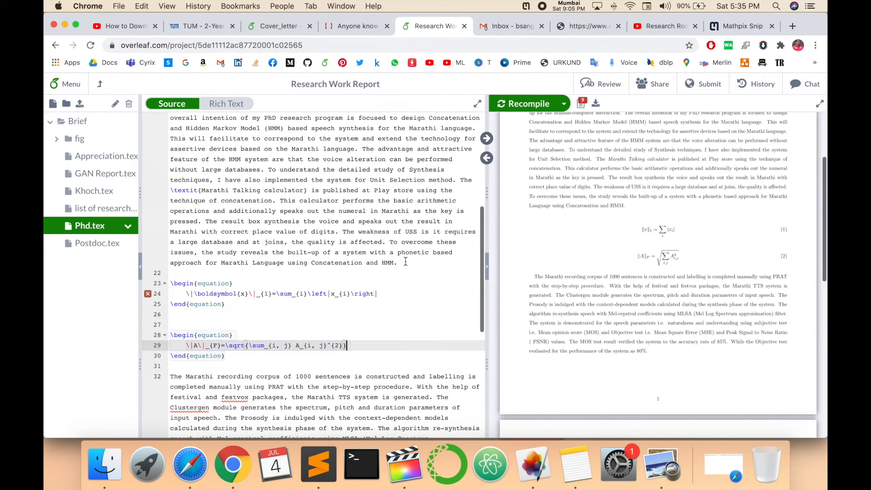
left_click(583, 26)
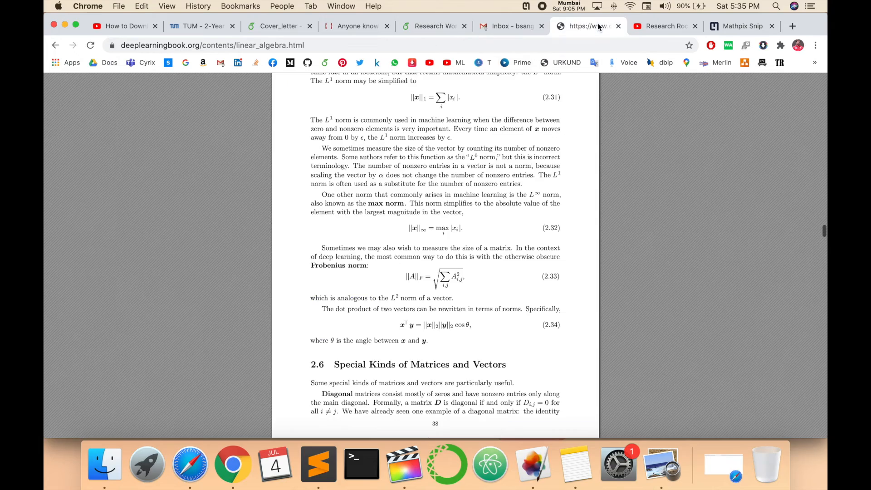
Step: Scroll to section 2.9, snip the Moore-Penrose pseudoinverse formula and add it as equation (3)
scroll("down", 3)
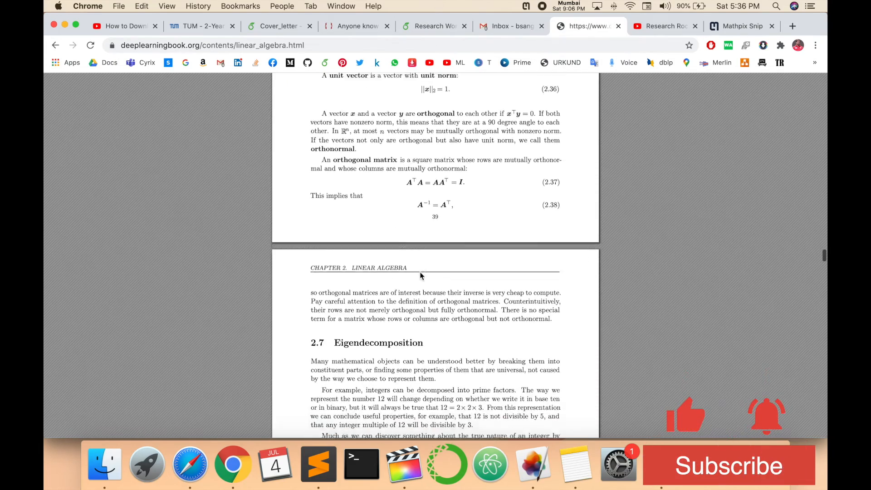
scroll("down", 3)
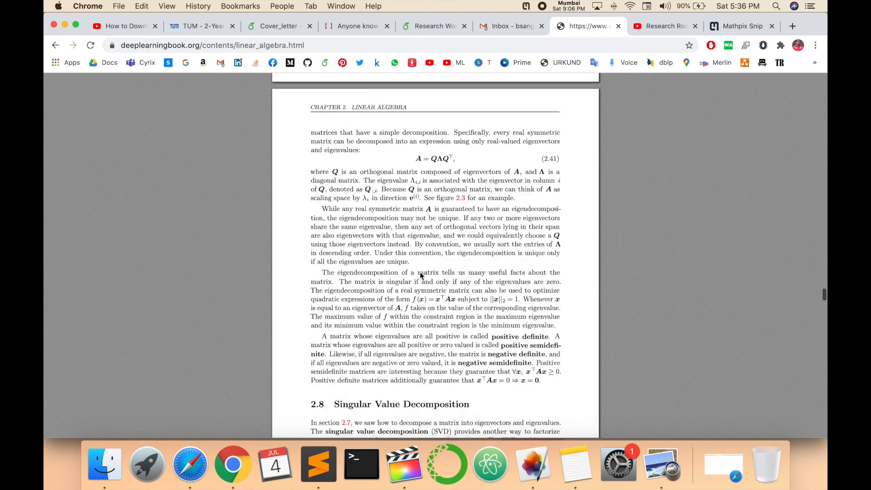
scroll("down", 3)
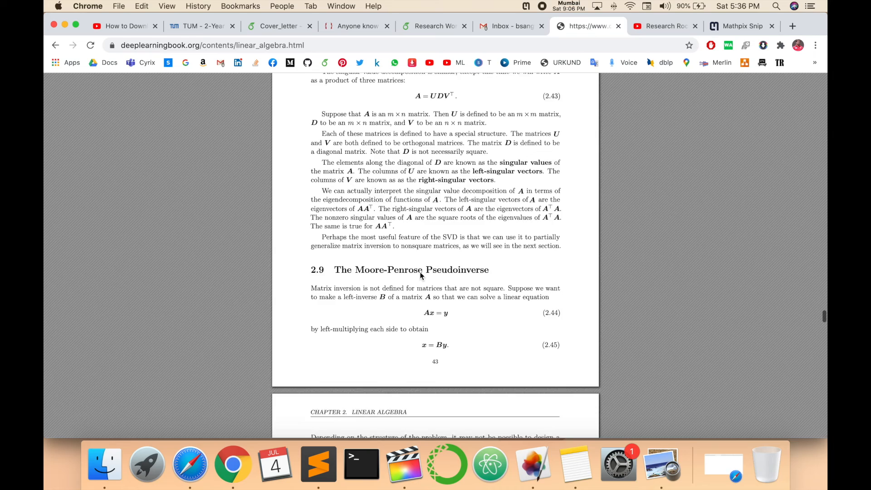
scroll("down", 3)
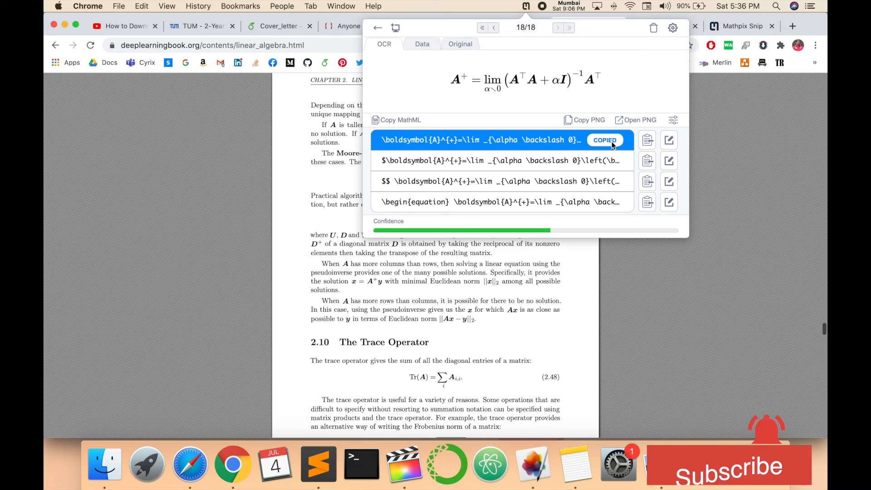
left_click(434, 26)
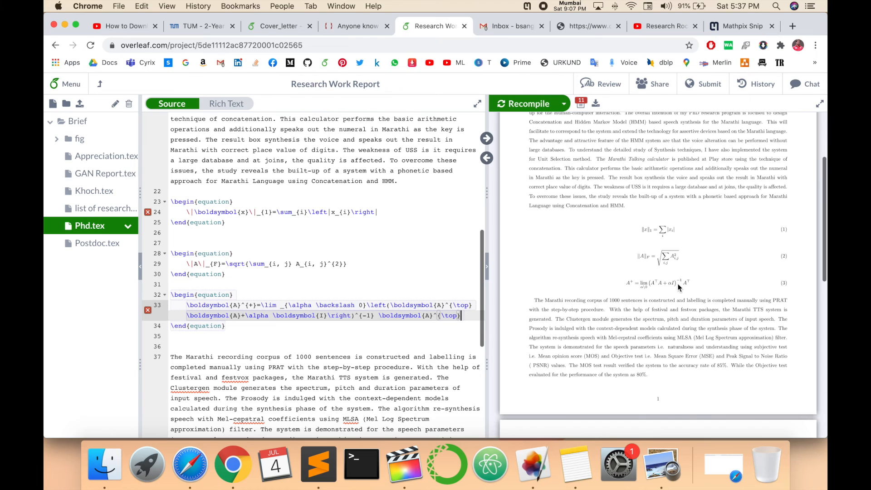
left_click(737, 26)
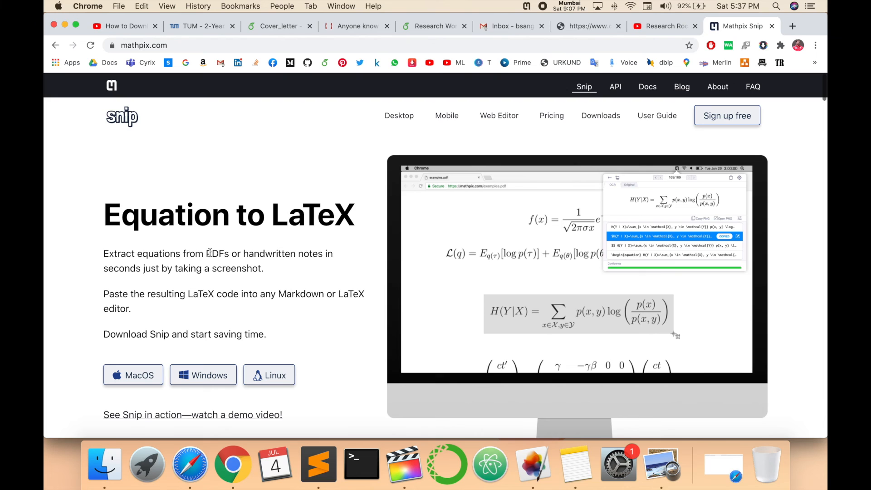
mouse_move(448, 298)
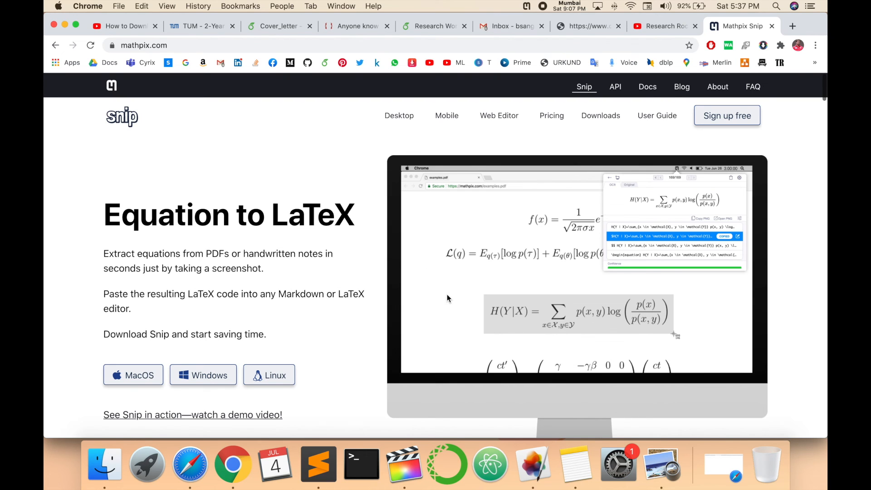
Step: Move from the Mathpix website to the Research Rocks YouTube channel page
left_click(661, 26)
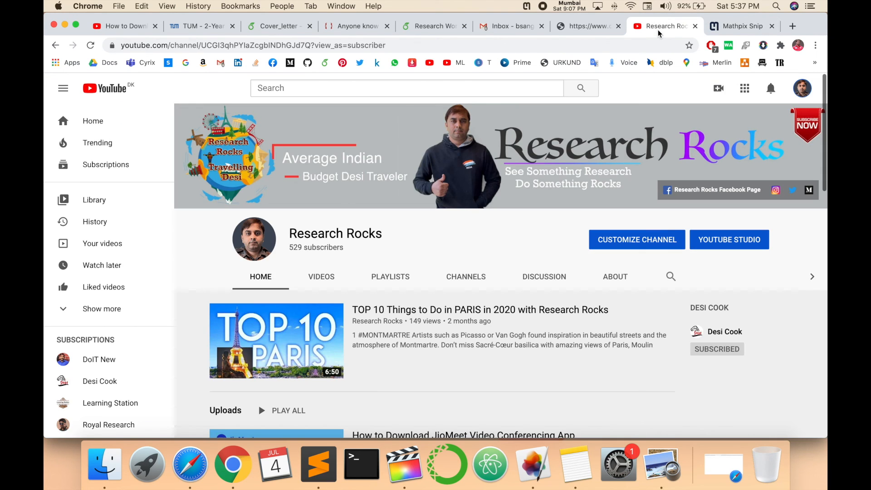